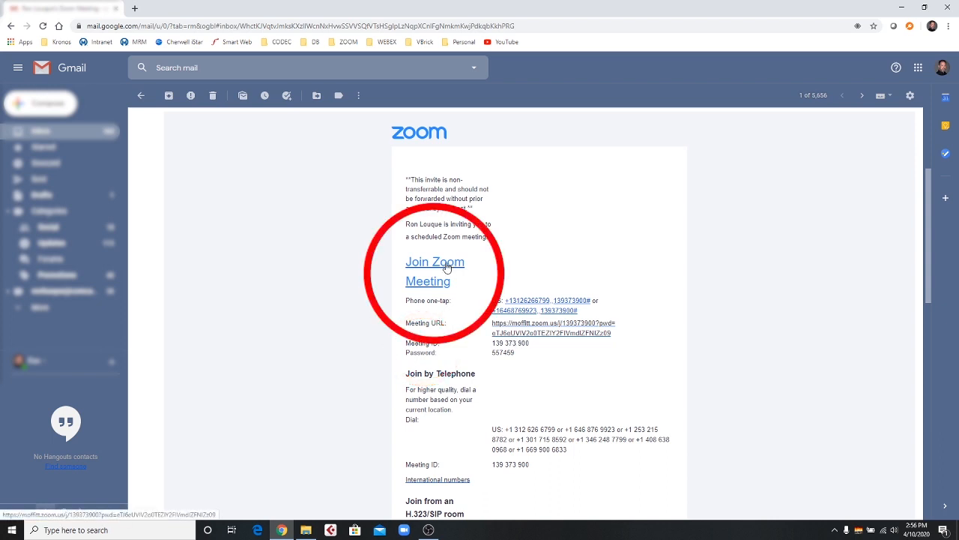
Step: Follow the 'Join Zoom Meeting' link in the Gmail invite to reach the launch page
click(435, 272)
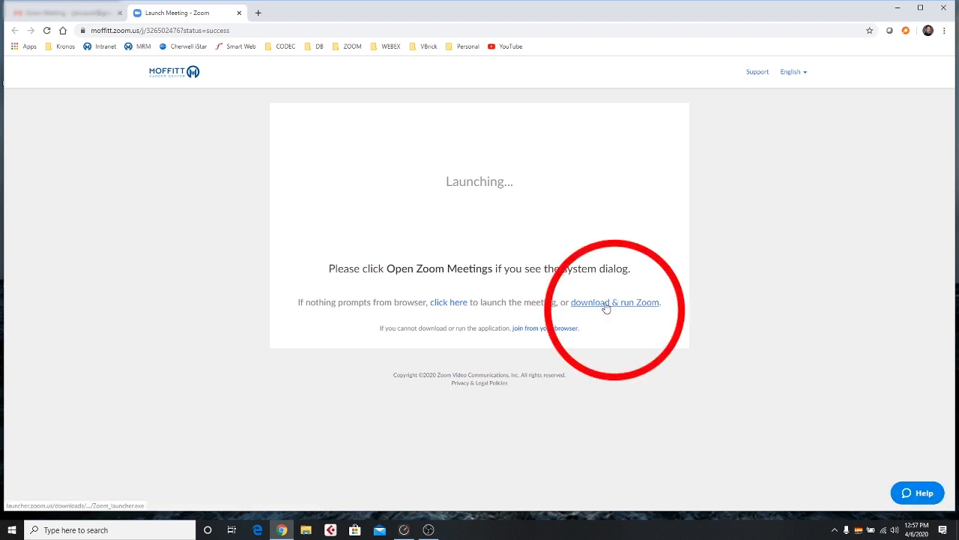
Step: Download the Zoom installer, run the .exe and accept the security warning so Zoom connects
click(615, 303)
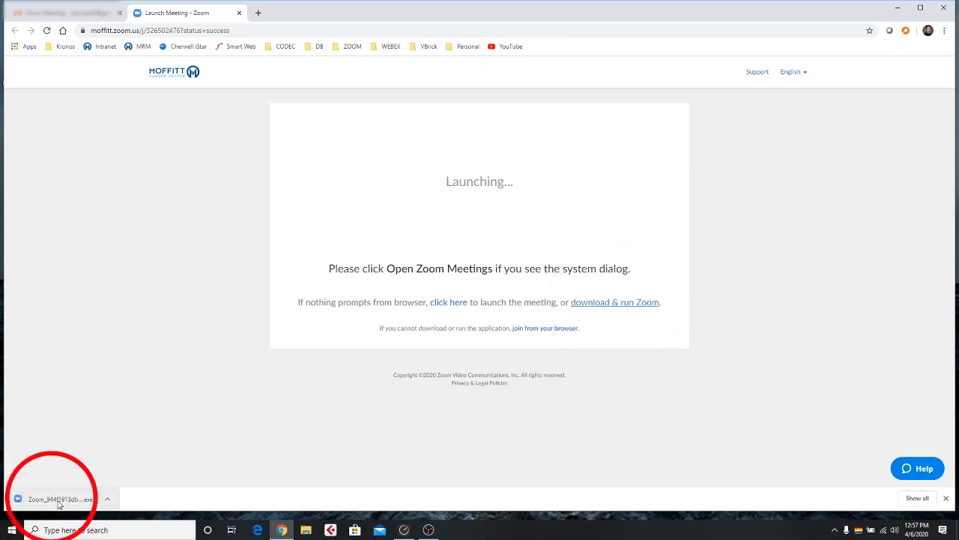
click(60, 498)
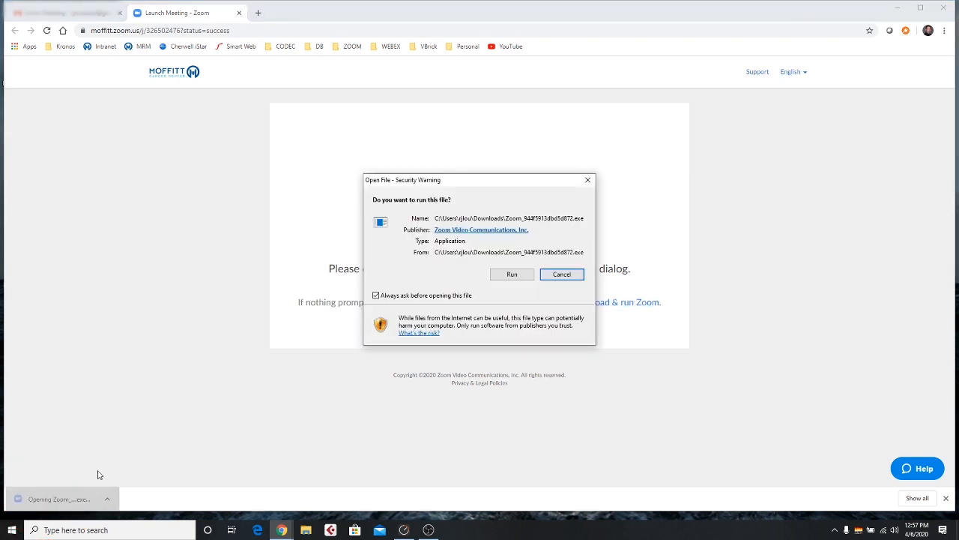
click(513, 273)
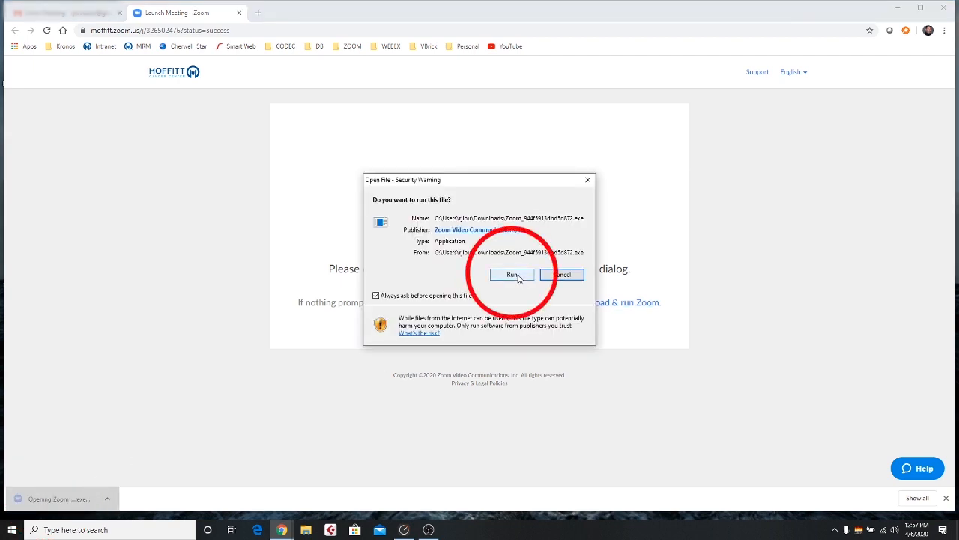
click(512, 272)
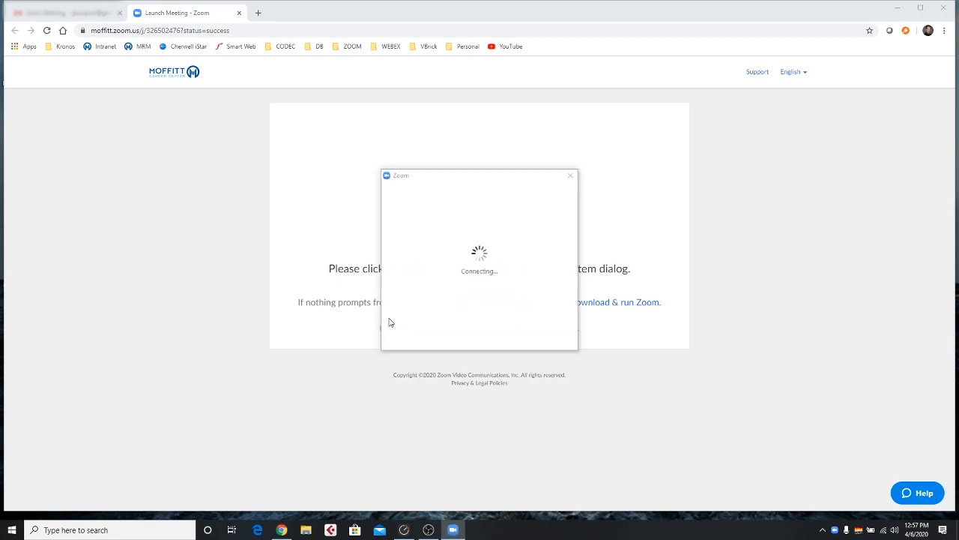
Step: Enter the display name 'John Smith' and join the meeting
text(John Smith)
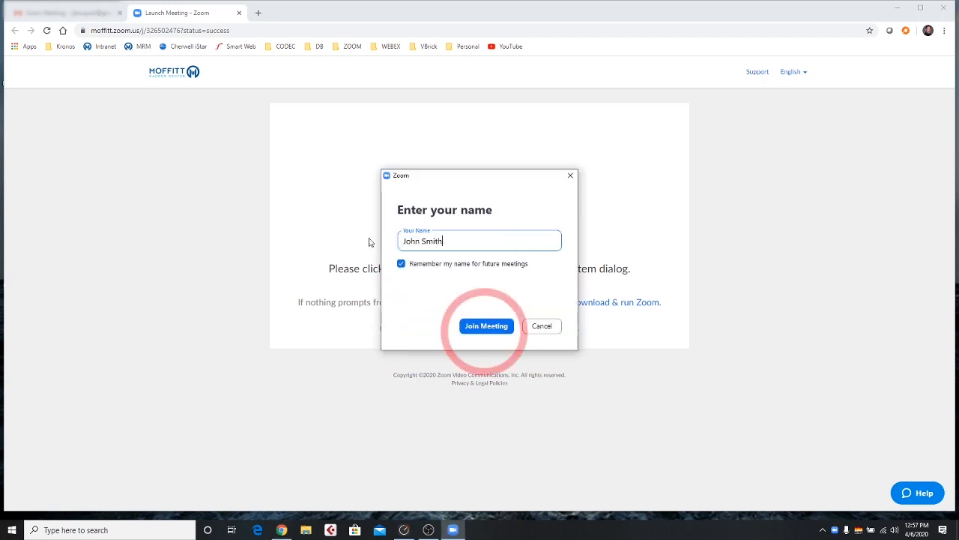
click(486, 326)
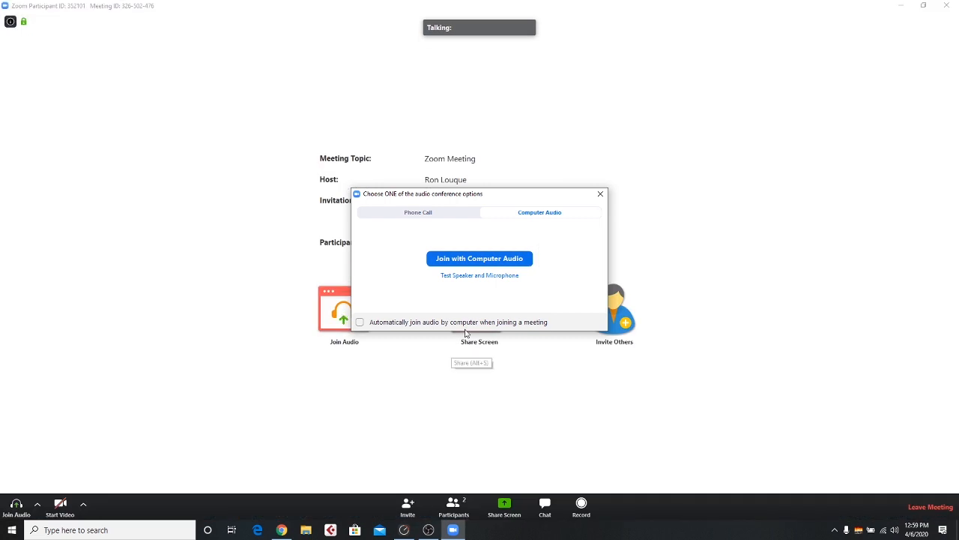
Step: Connect audio by Phone Call using the dial-in numbers, then start your video
click(417, 213)
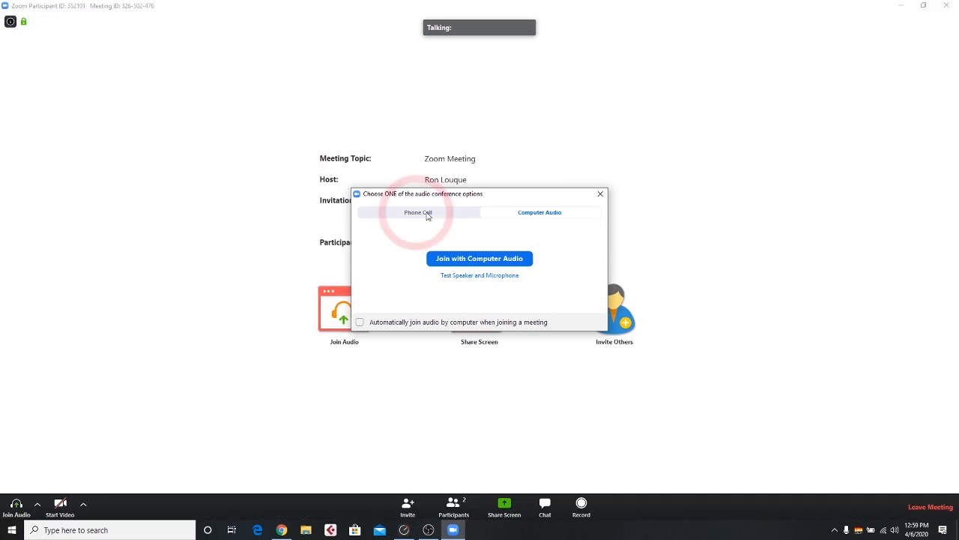
click(419, 213)
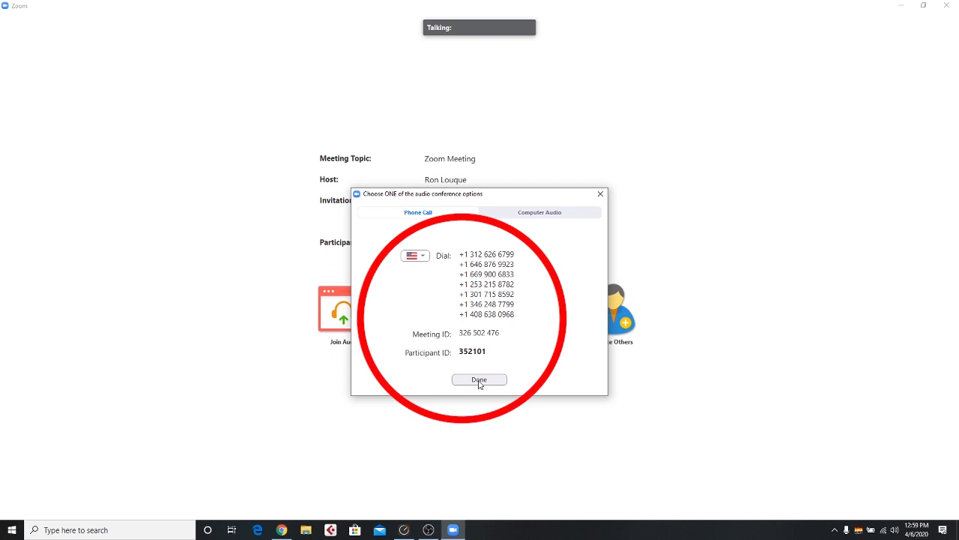
click(480, 378)
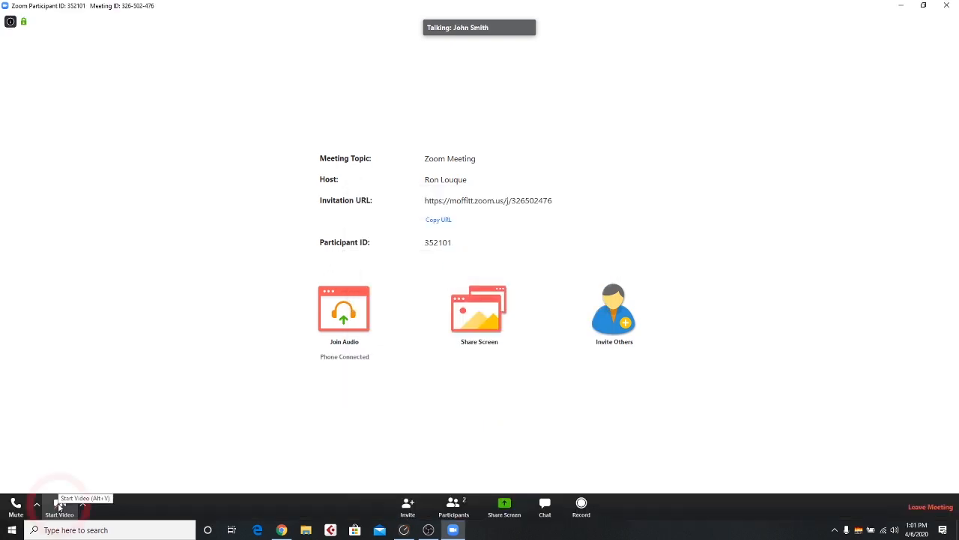
click(60, 506)
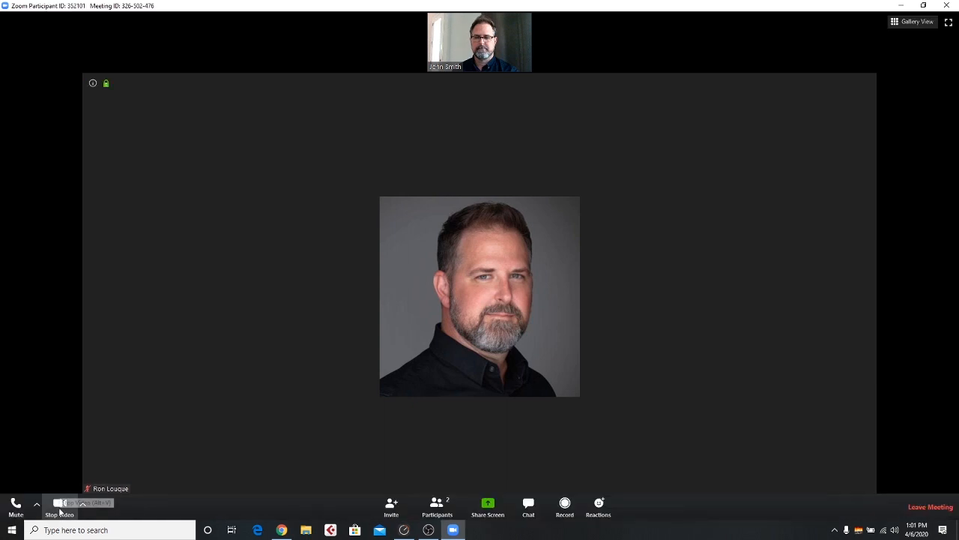
Step: Stop your video and leave the meeting, confirming in the Leave Meeting dialog
click(60, 502)
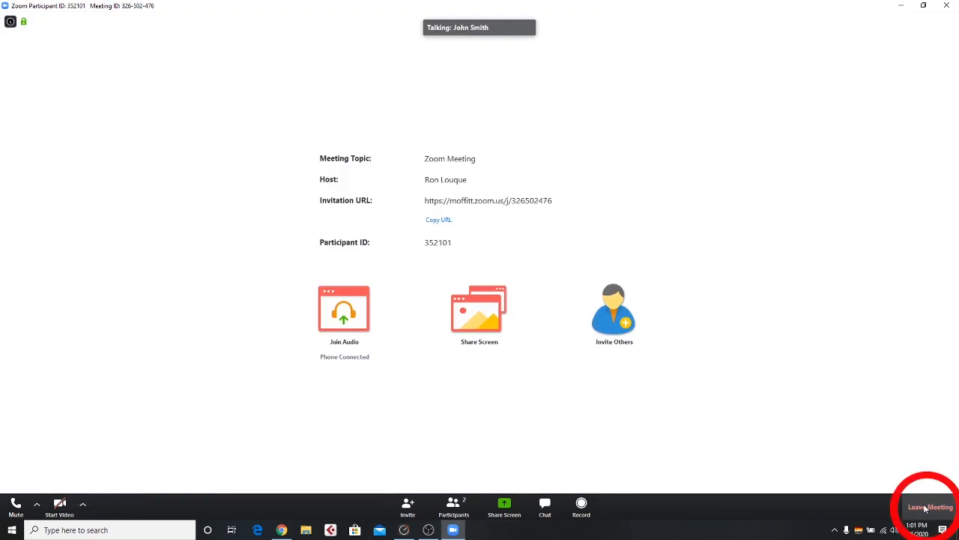
mouse_move(933, 506)
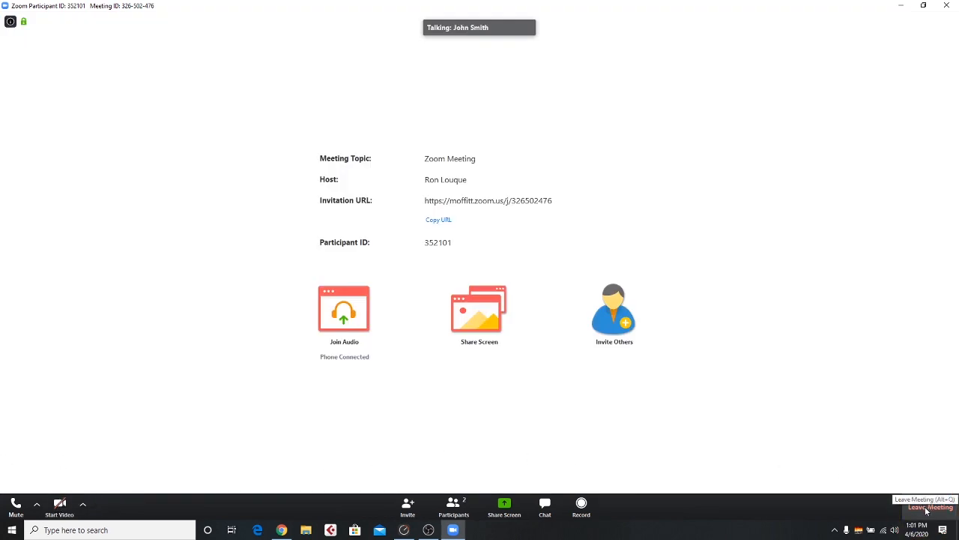
click(929, 507)
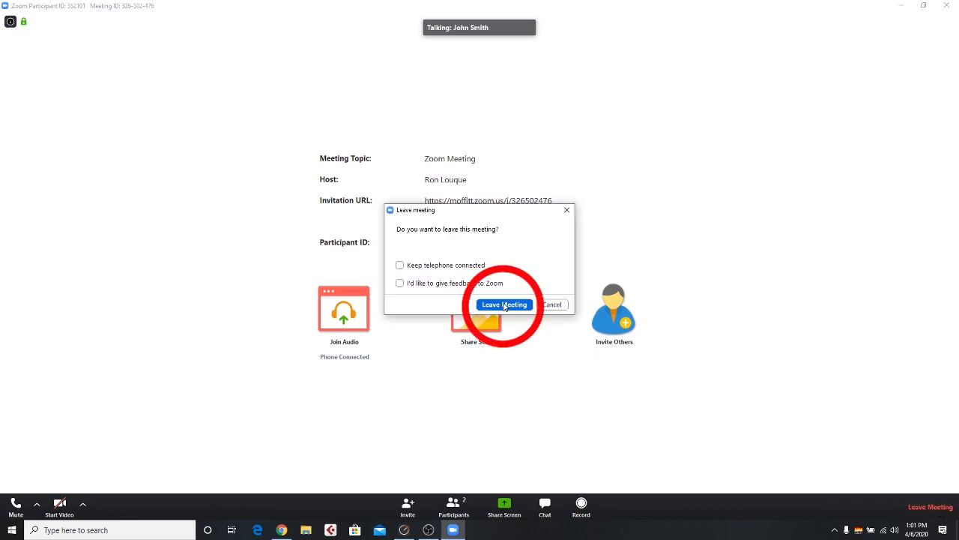
click(504, 304)
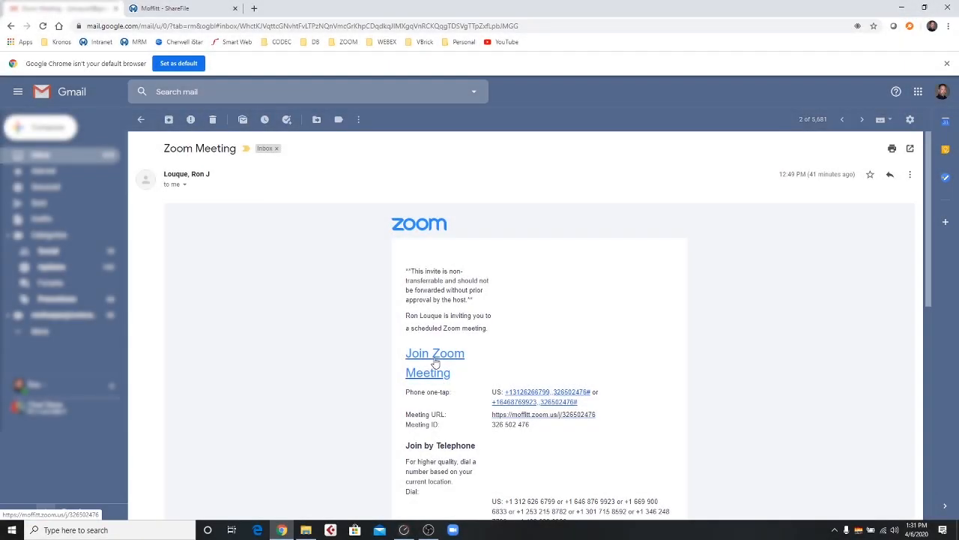
Step: Relaunch the meeting from the invite link and allow the browser to open the Zoom app
click(435, 354)
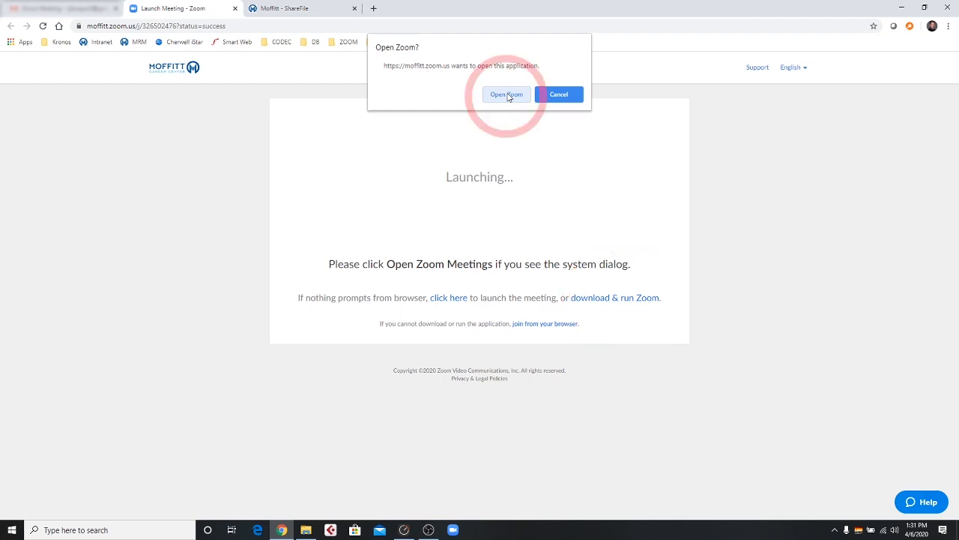
click(507, 95)
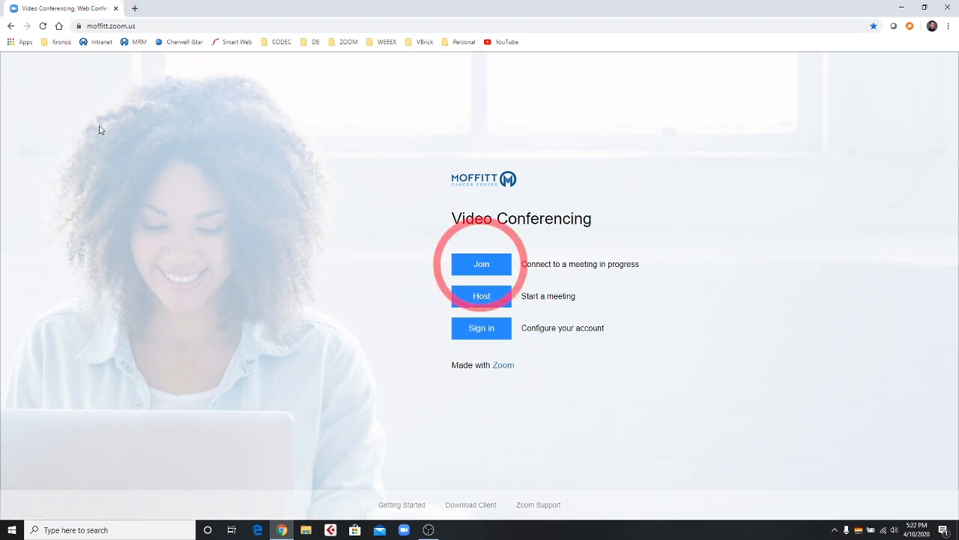
Step: Enter meeting ID 139 373 900 on the portal's Join a Meeting page and submit it
click(481, 264)
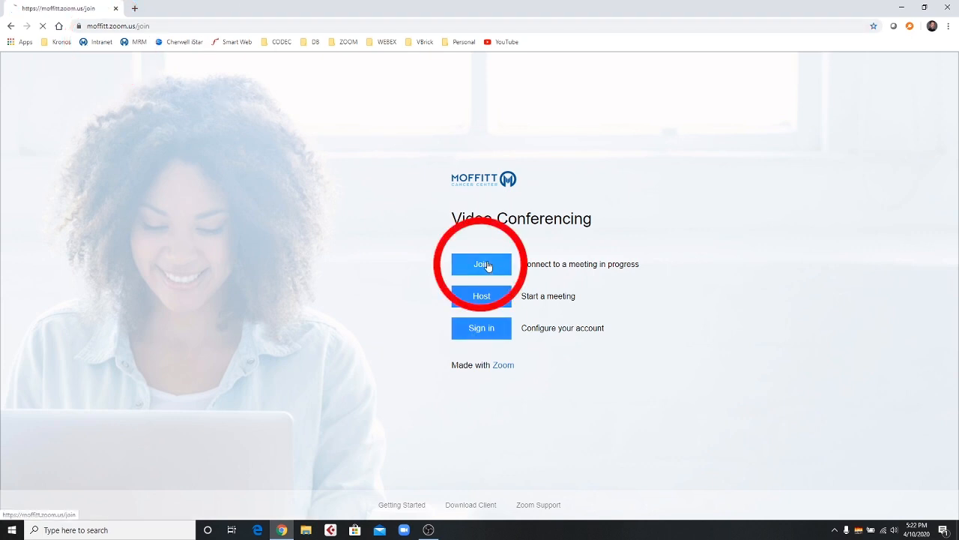
click(481, 264)
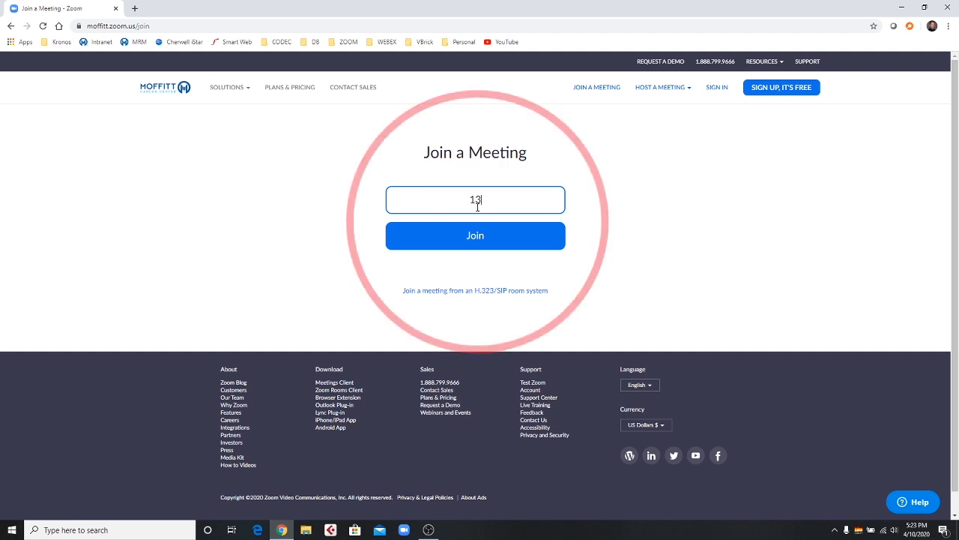
text(9 373)
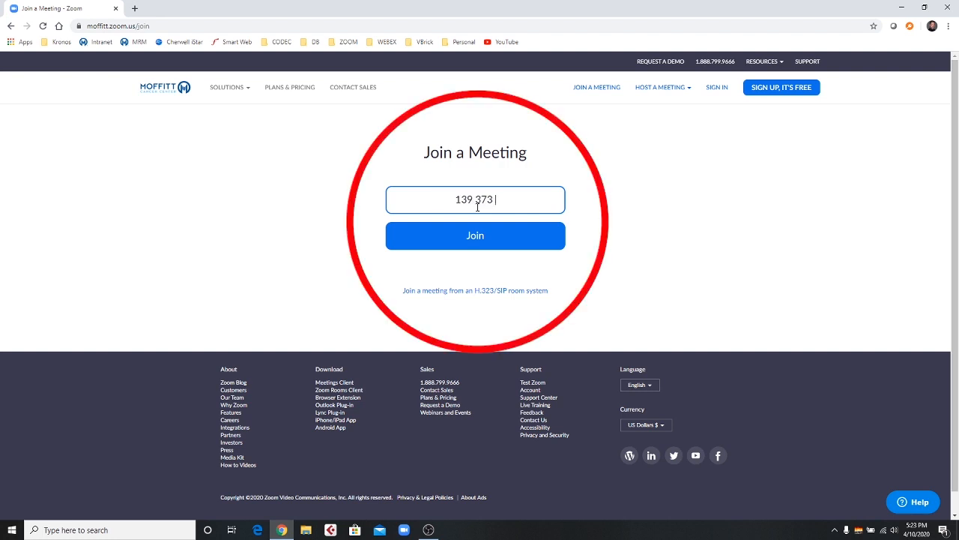
text(900)
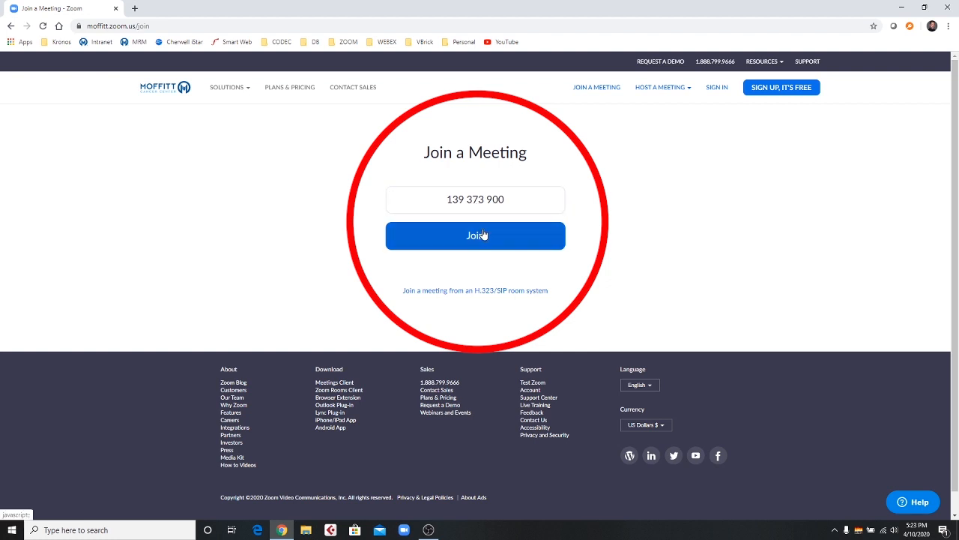
click(475, 235)
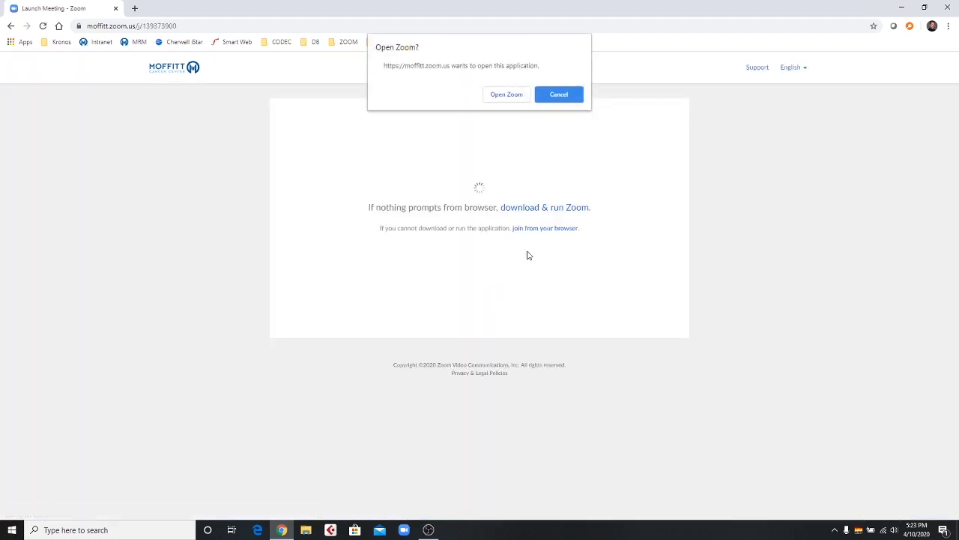
Step: Allow the browser to open Zoom, enter the meeting password and join for verification
click(507, 93)
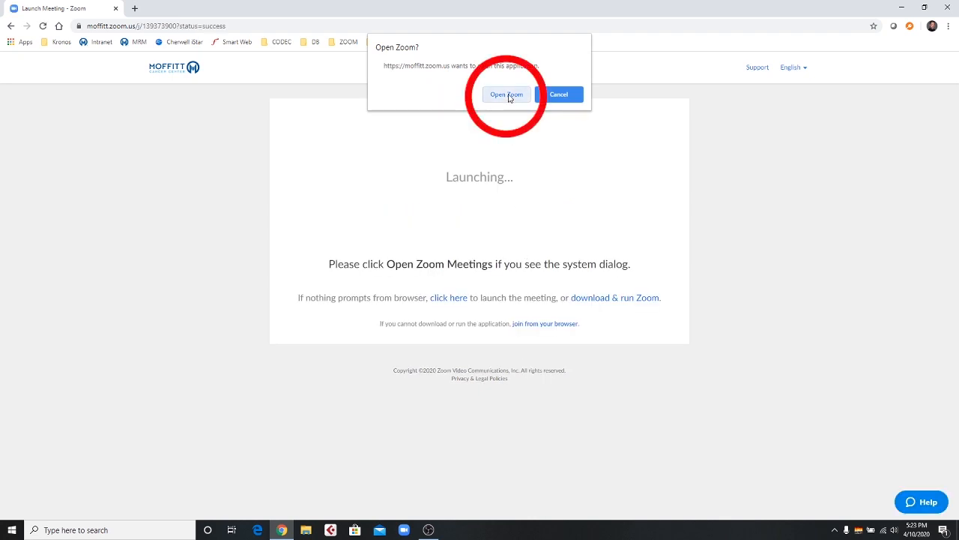
click(507, 93)
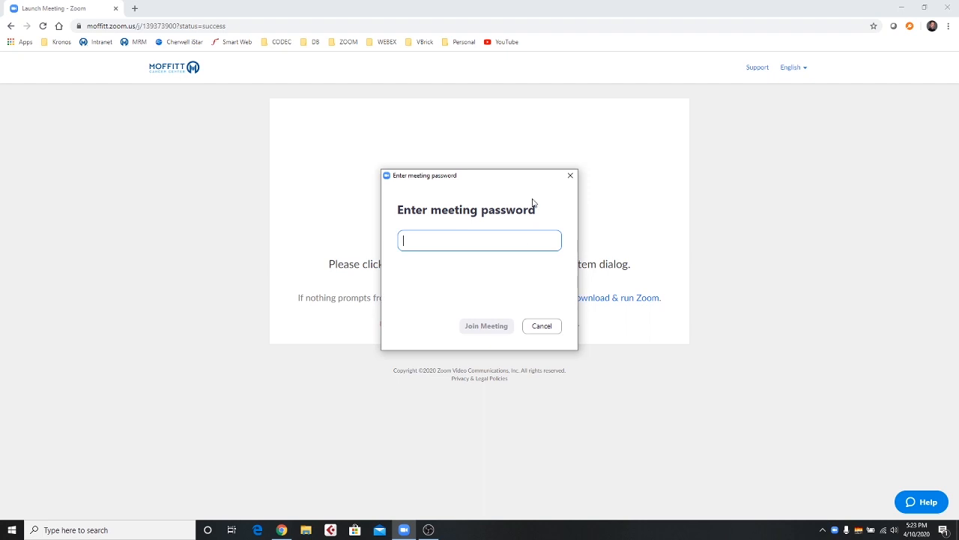
text(**)
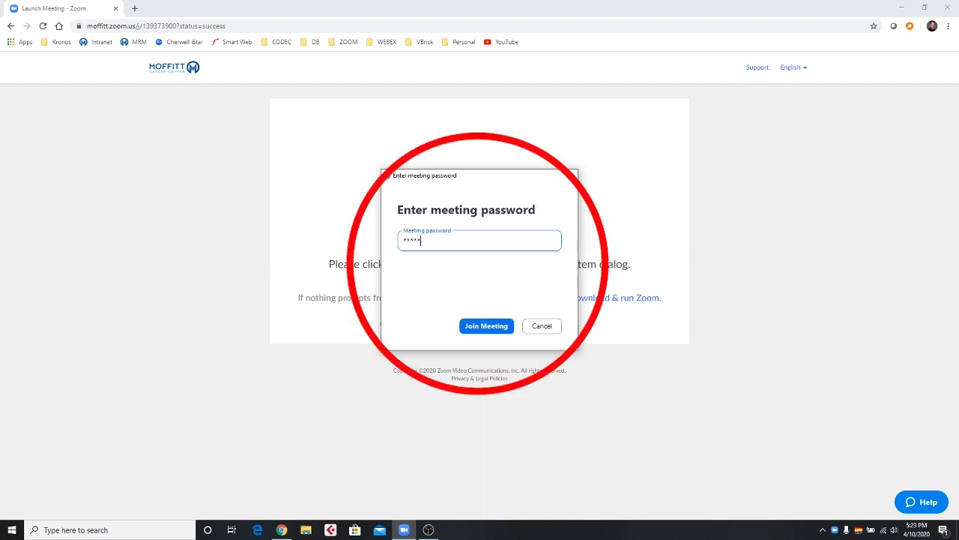
click(486, 326)
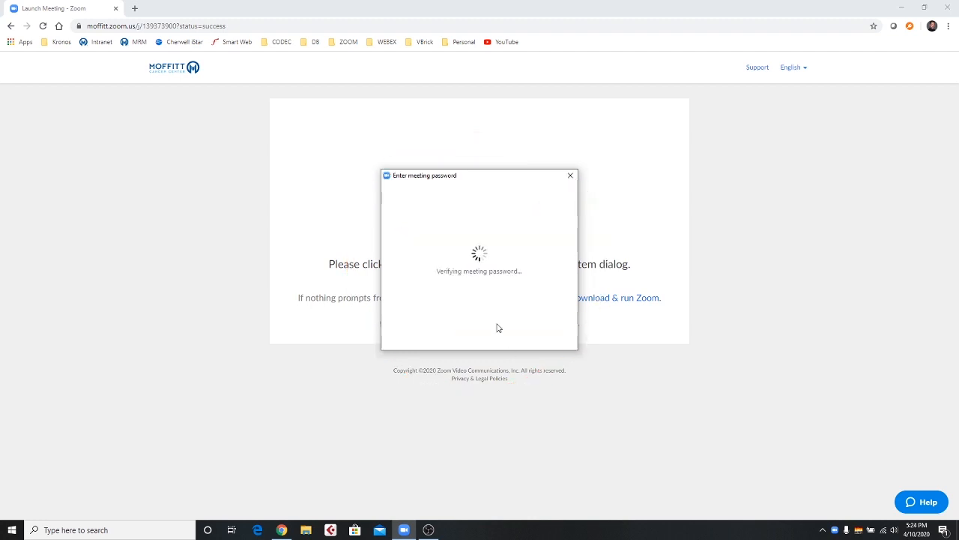